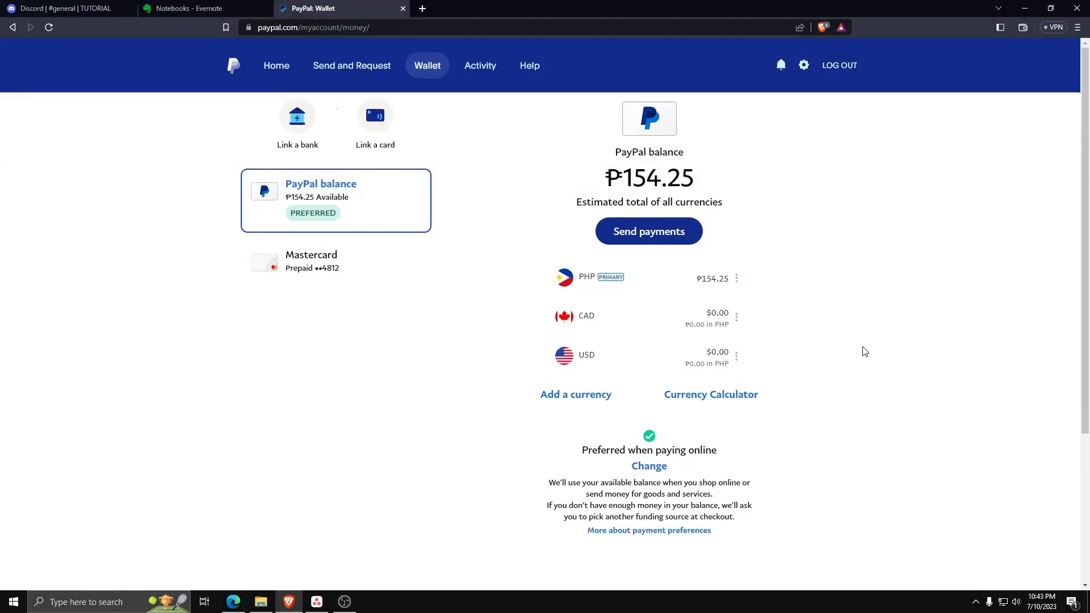
pyautogui.moveTo(332, 79)
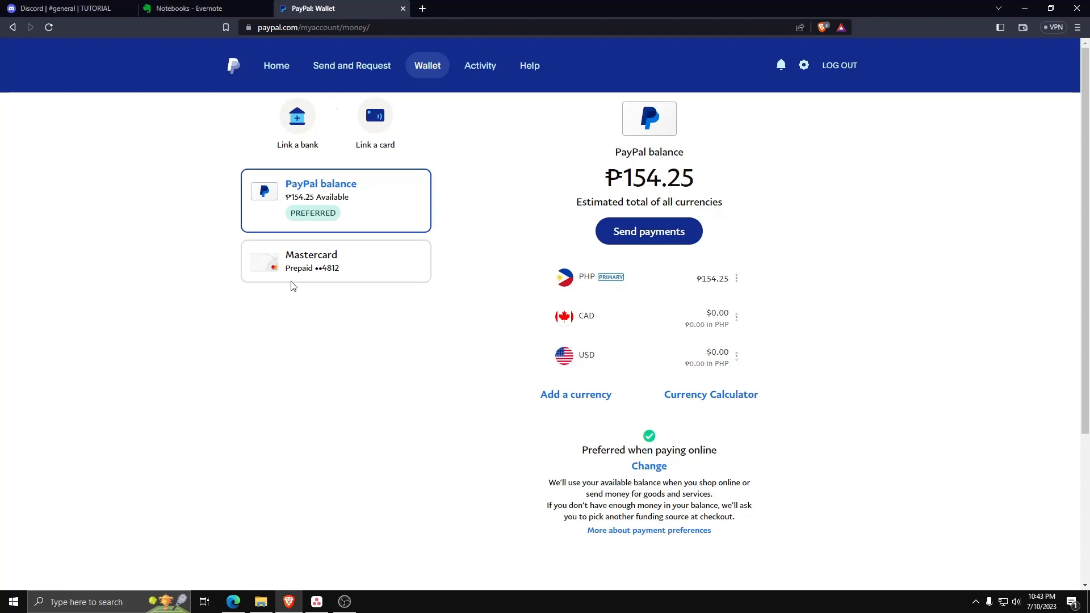
pyautogui.moveTo(433, 71)
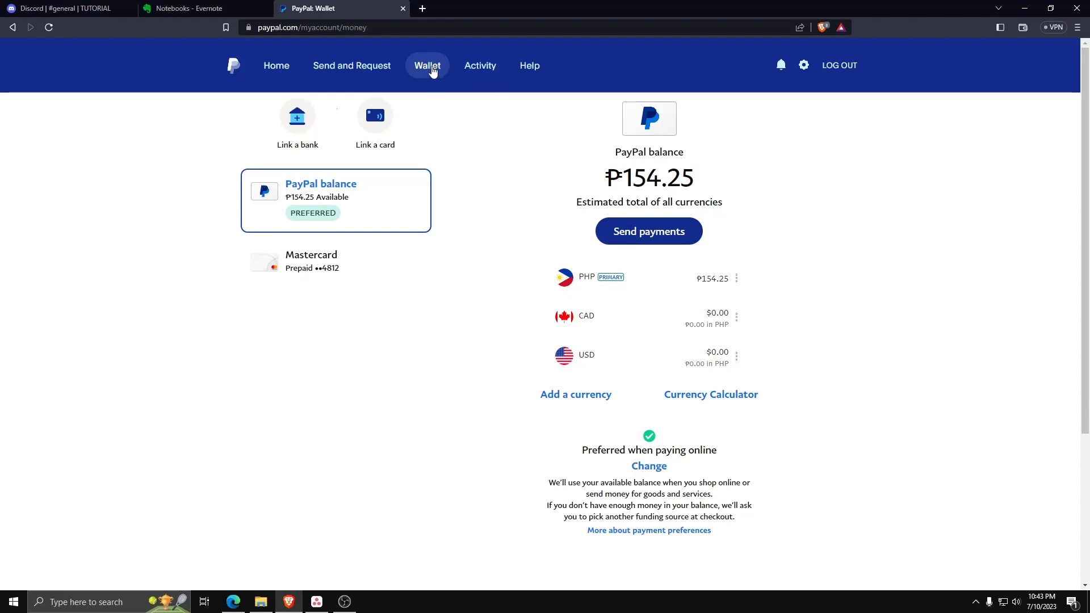
pyautogui.moveTo(480, 139)
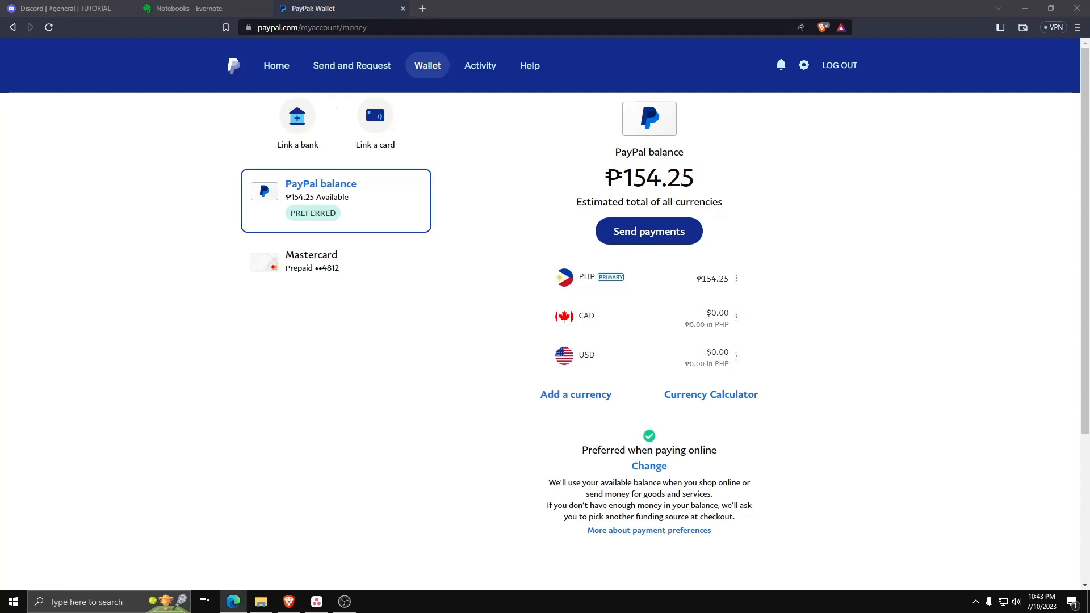
pyautogui.moveTo(460, 163)
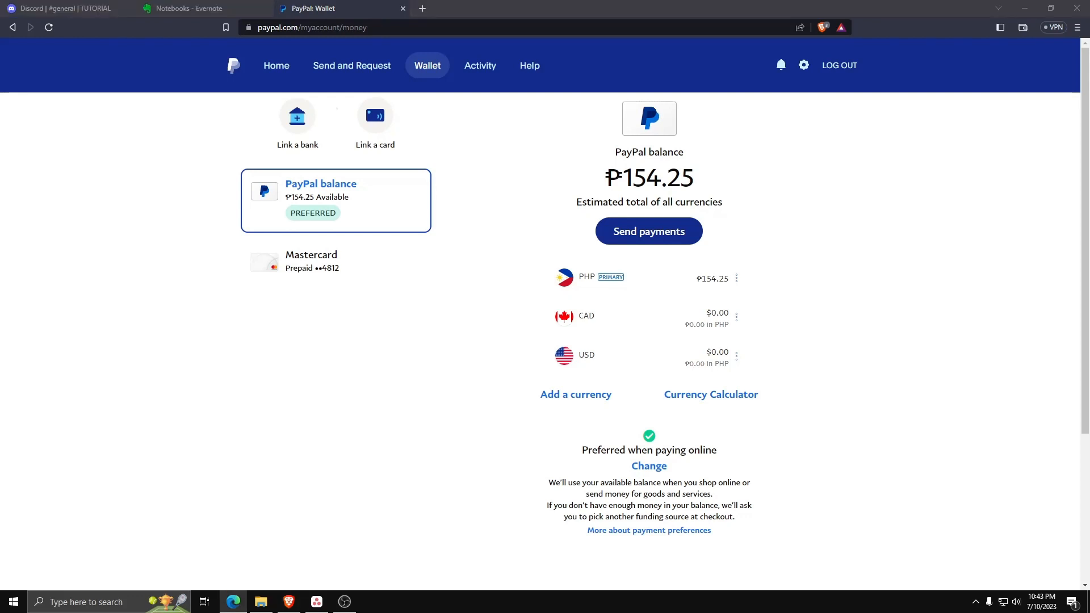
pyautogui.moveTo(479, 132)
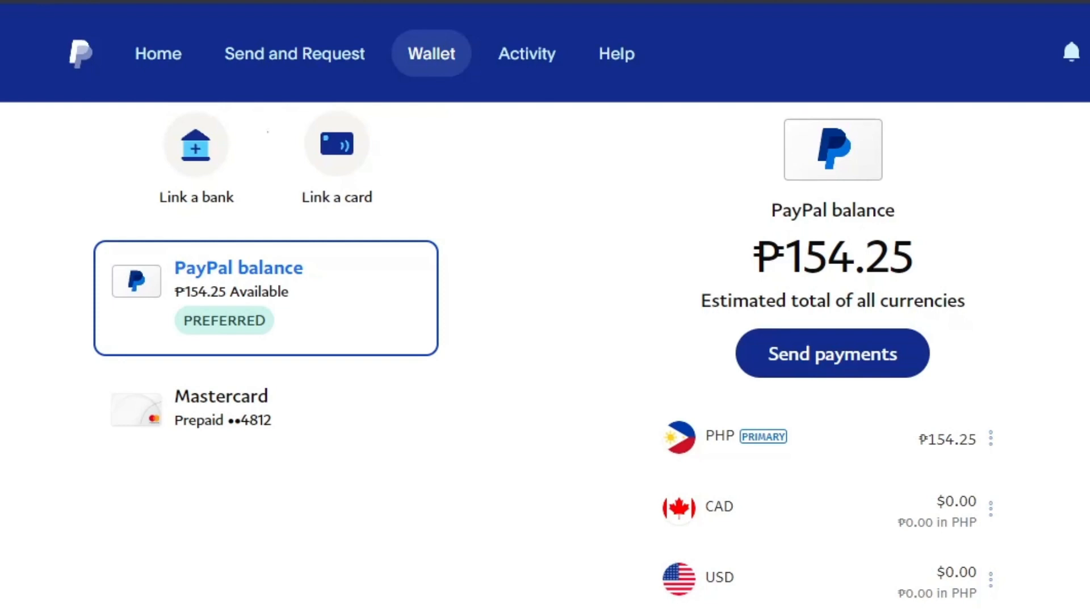
pyautogui.moveTo(487, 223)
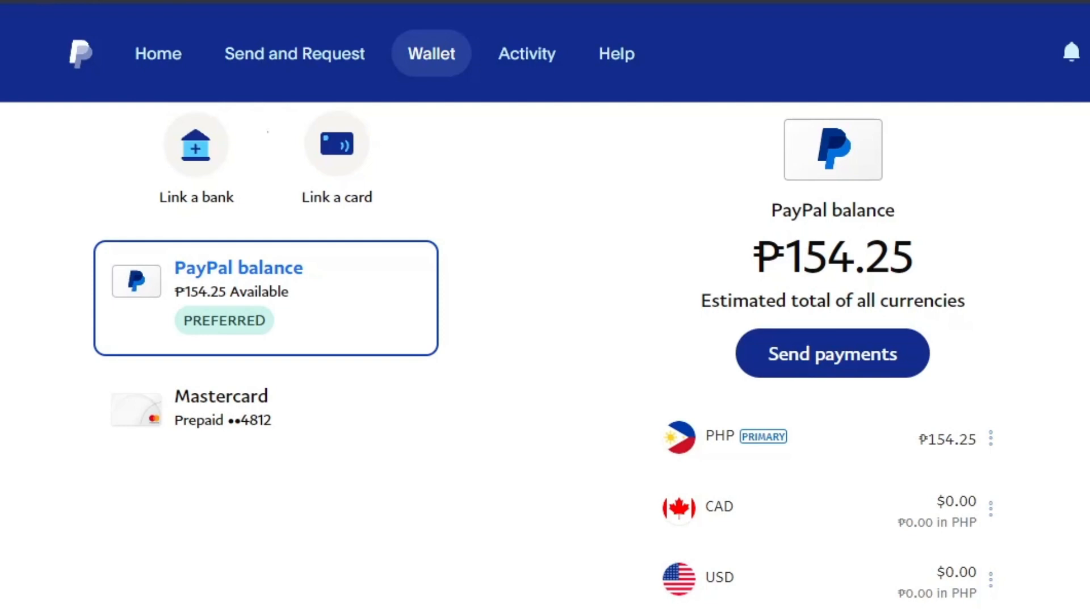
pyautogui.moveTo(497, 219)
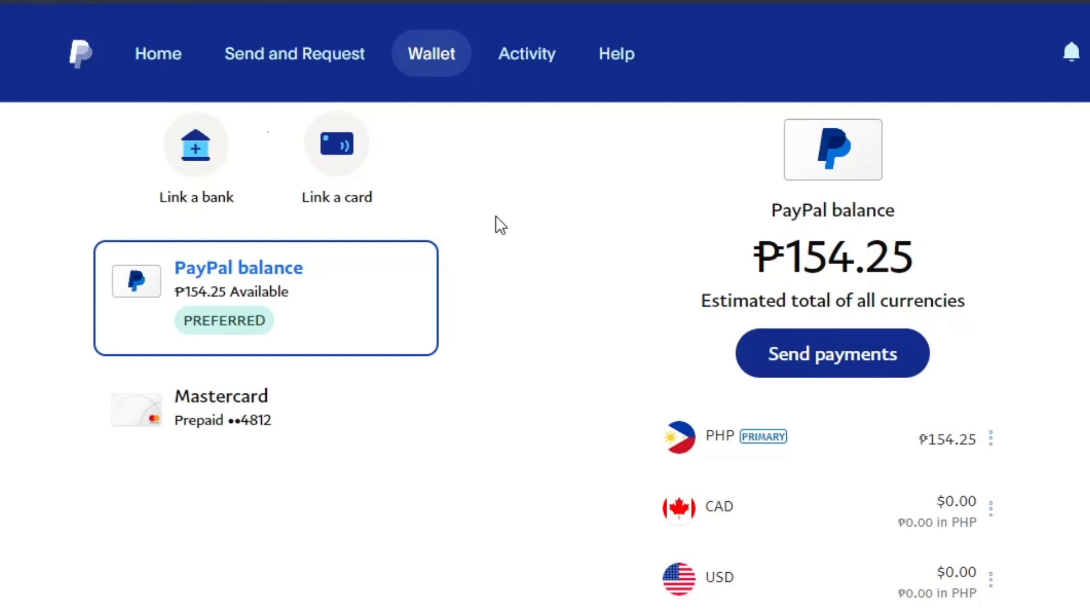
pyautogui.moveTo(239, 141)
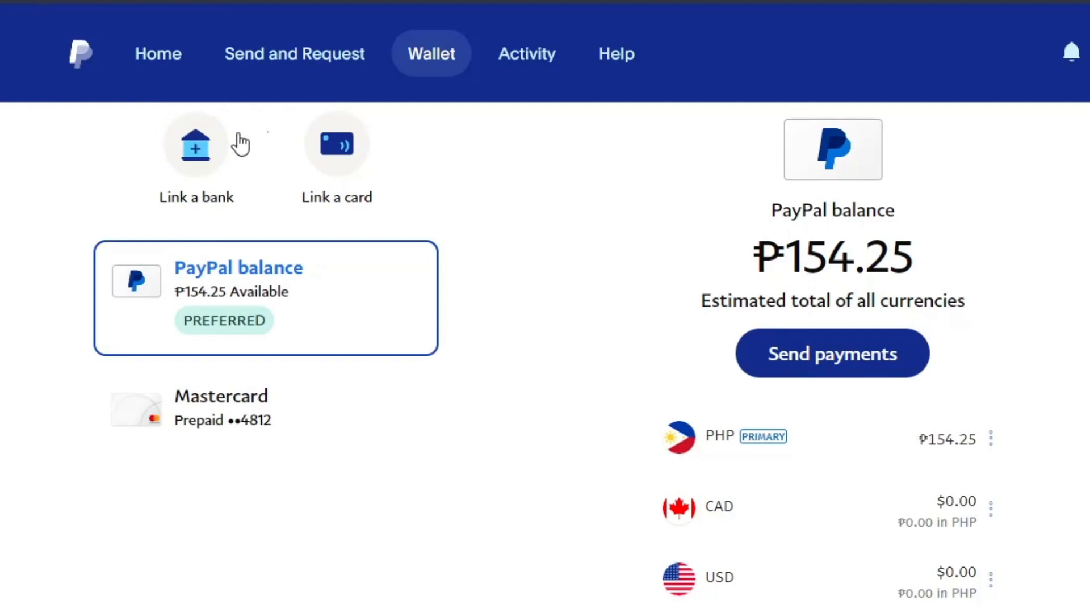
# Open the Link a bank account form from the Wallet page.
pyautogui.click(196, 145)
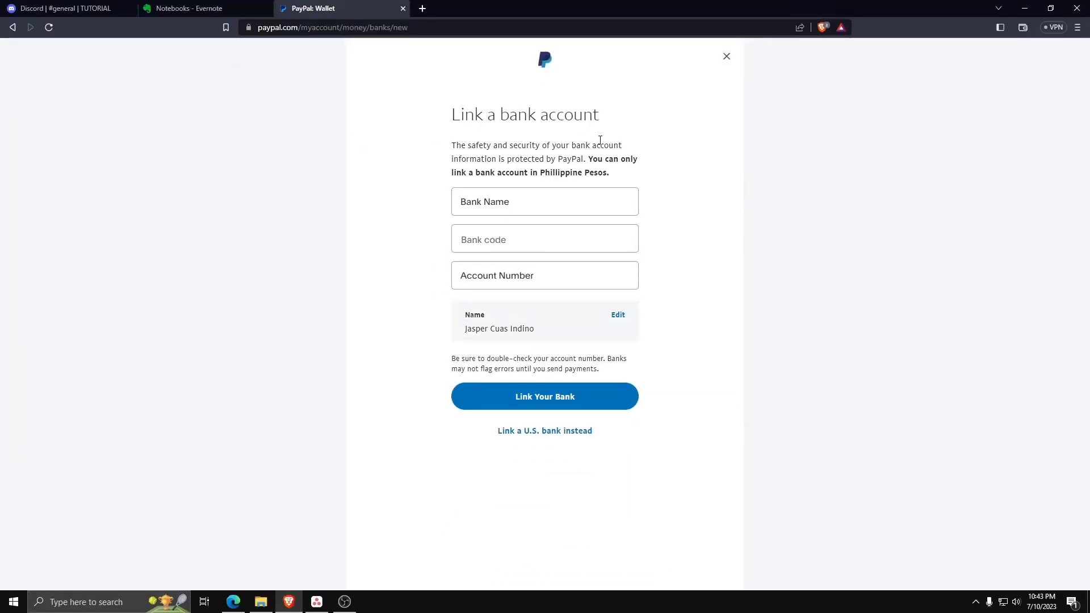
pyautogui.moveTo(558, 137)
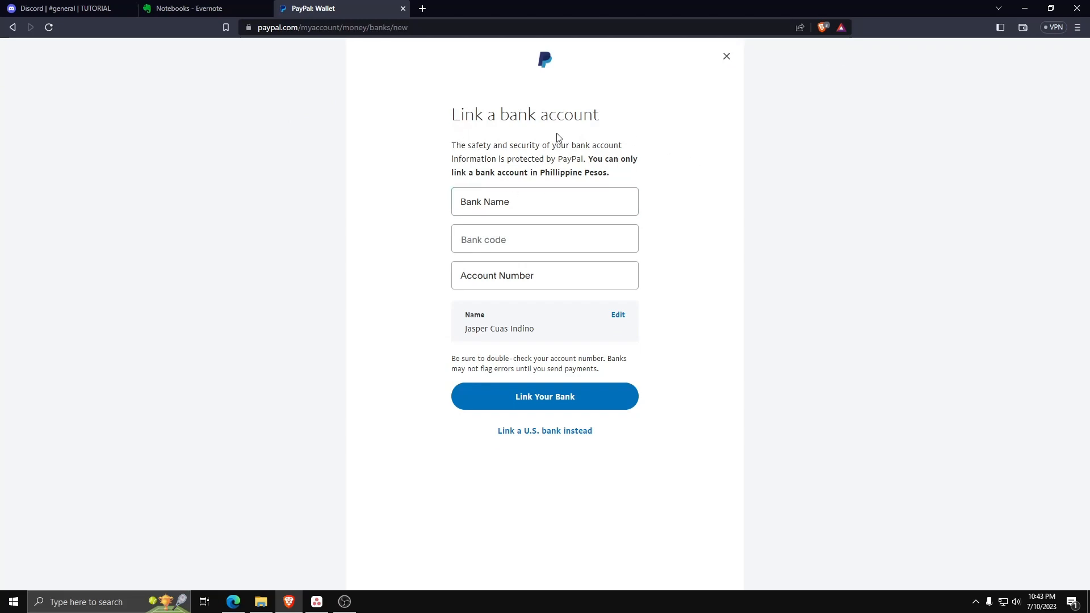
pyautogui.moveTo(493, 221)
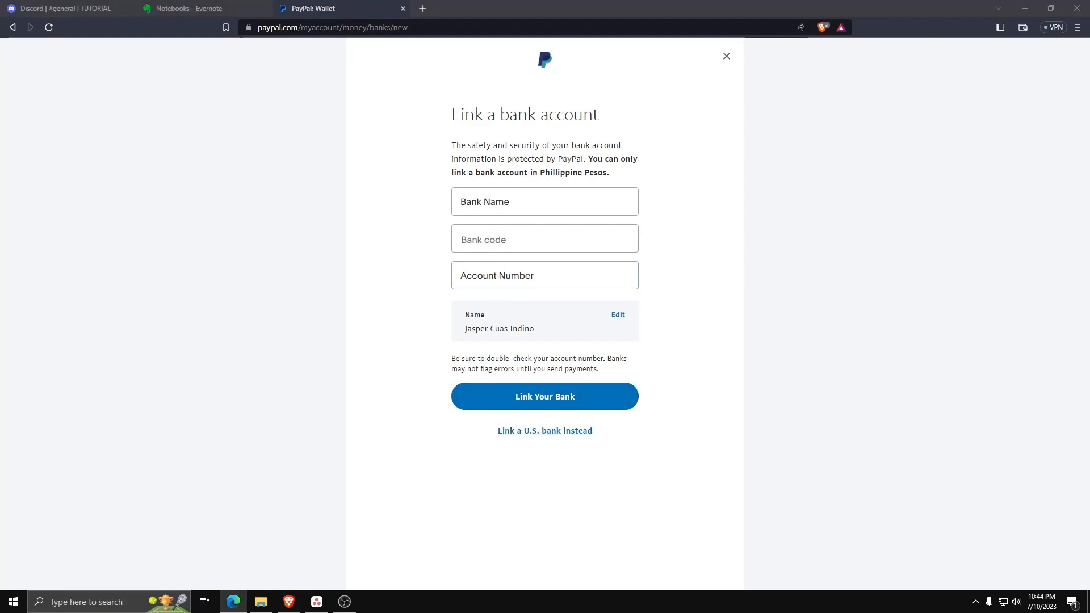
pyautogui.write('E')
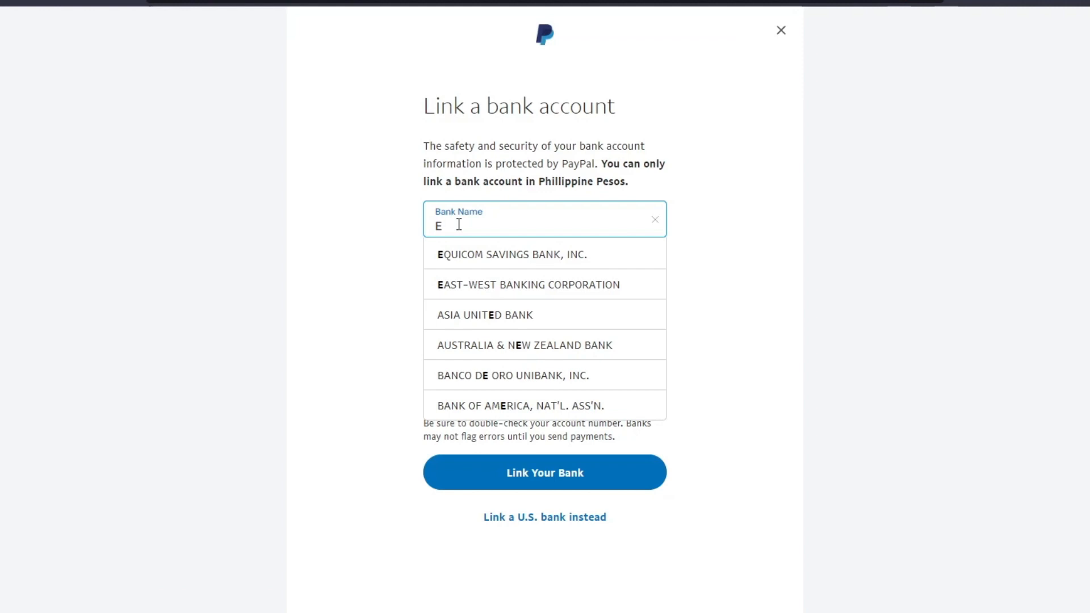
pyautogui.write('AST')
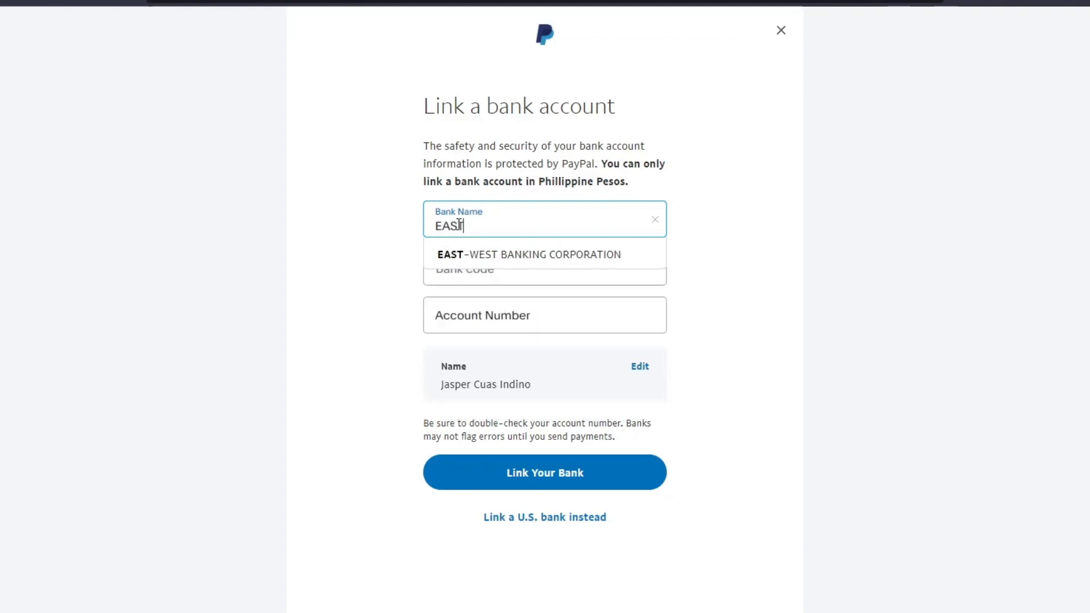
pyautogui.click(528, 254)
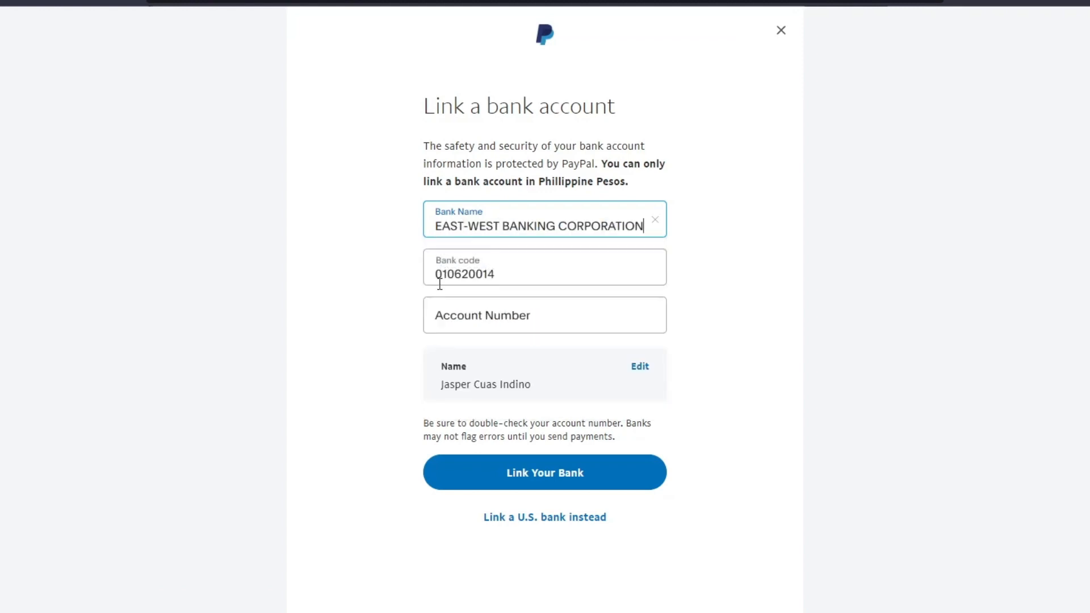
pyautogui.moveTo(522, 278)
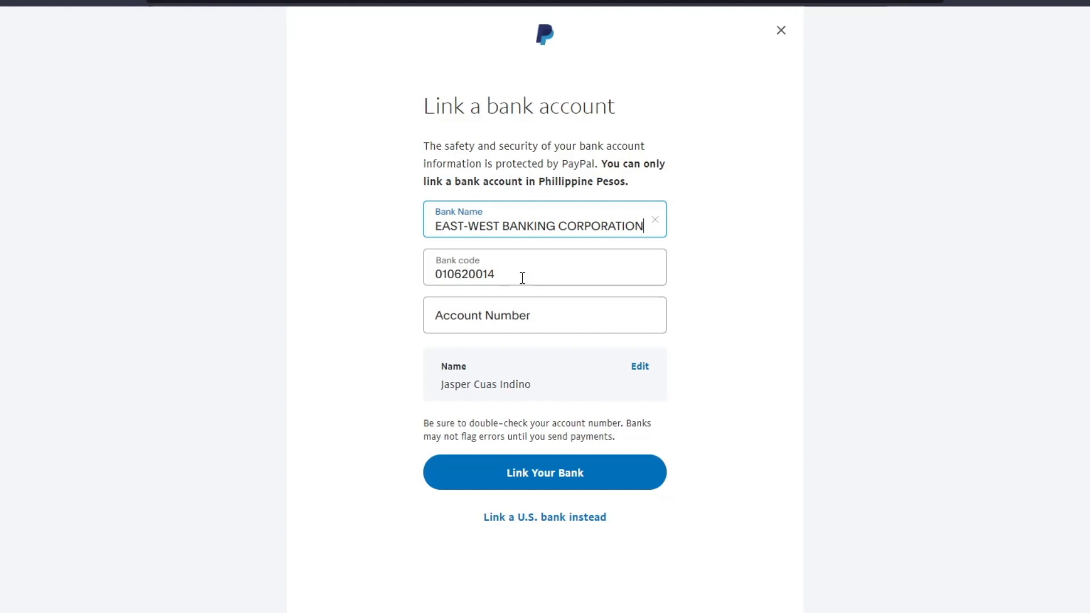
pyautogui.click(544, 315)
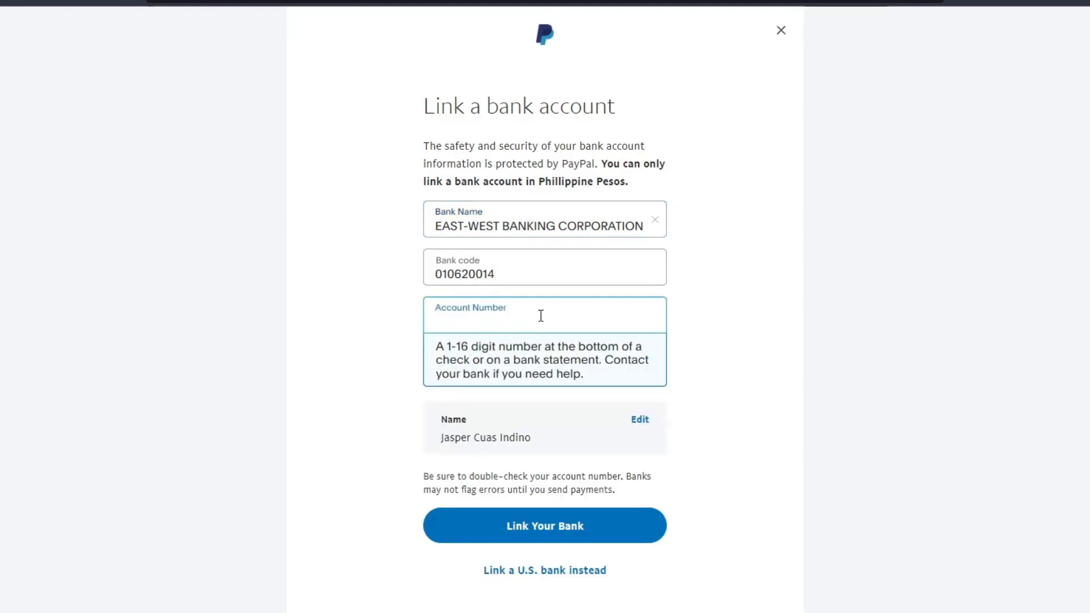
pyautogui.click(545, 526)
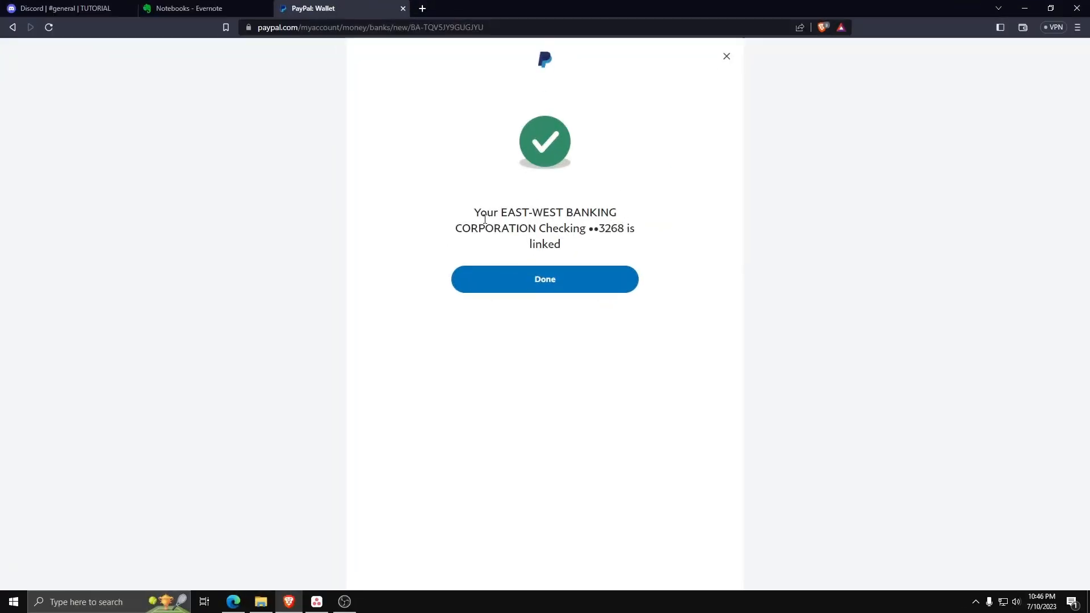
# Dismiss the confirmation to see the East-West checking ••3268 in the Wallet.
pyautogui.click(544, 278)
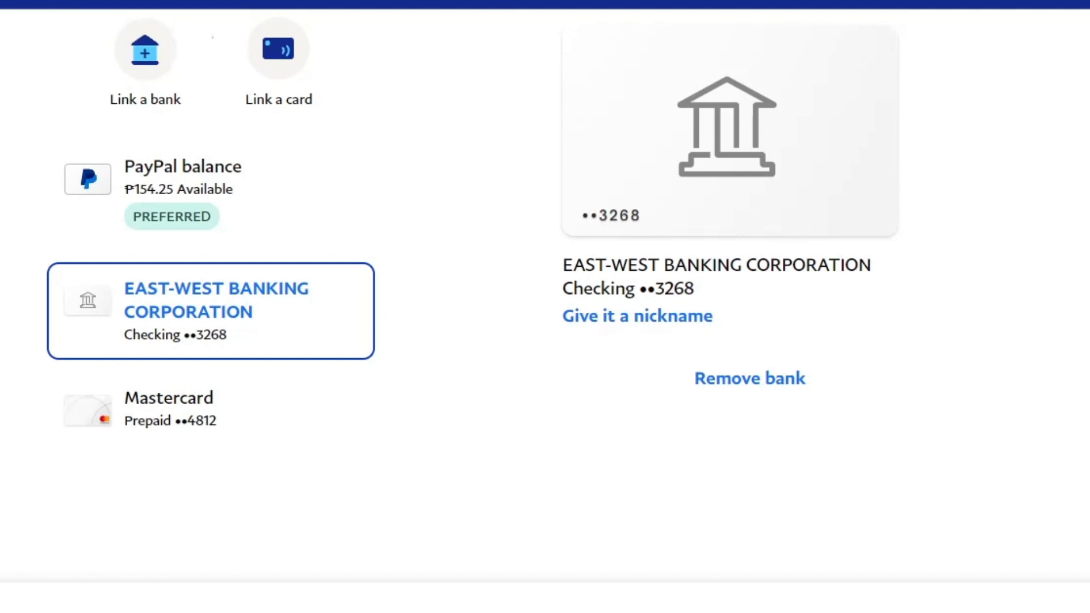
pyautogui.moveTo(262, 105)
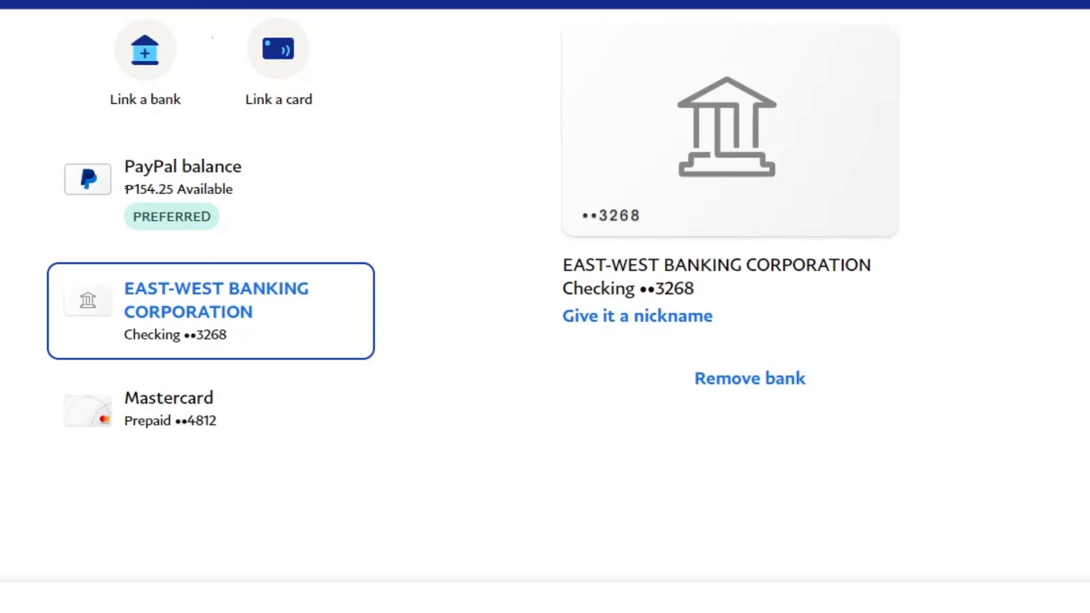
pyautogui.moveTo(279, 181)
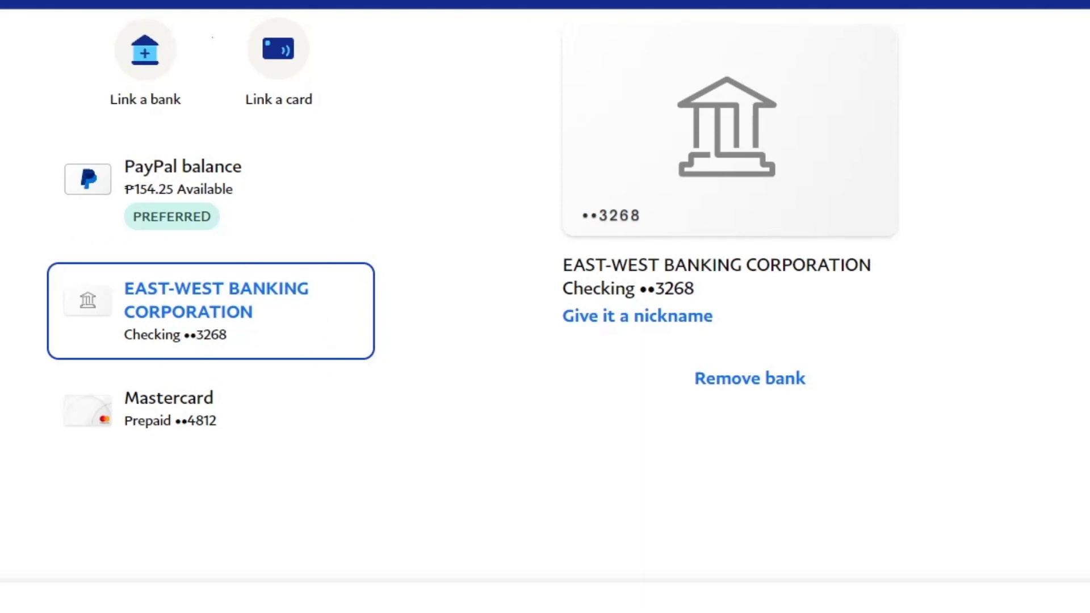
pyautogui.moveTo(215, 353)
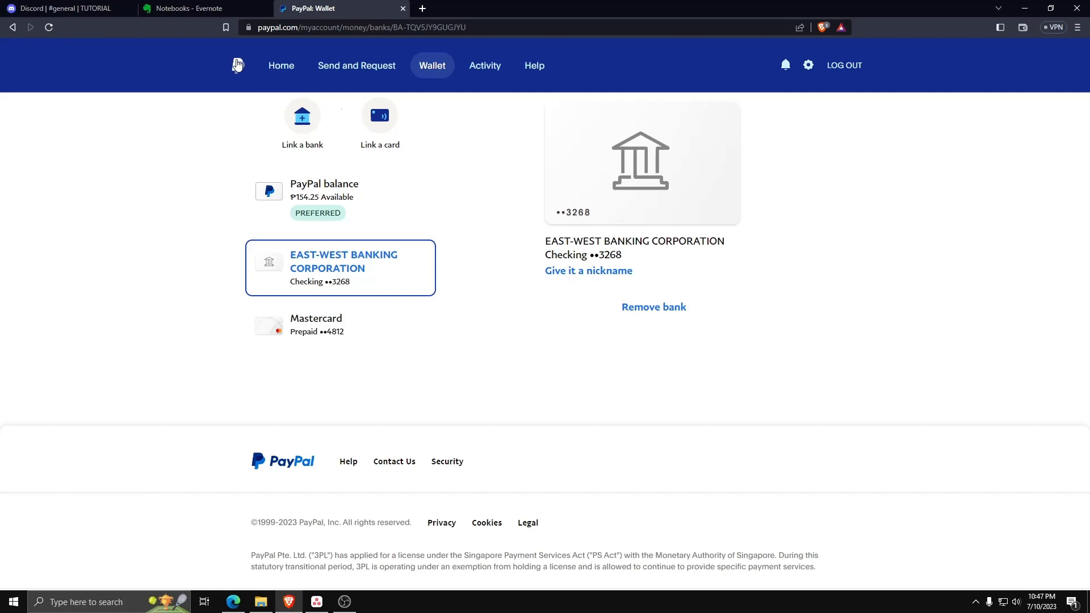
# Visit the personal account Help Center, then navigate back from it.
pyautogui.click(534, 66)
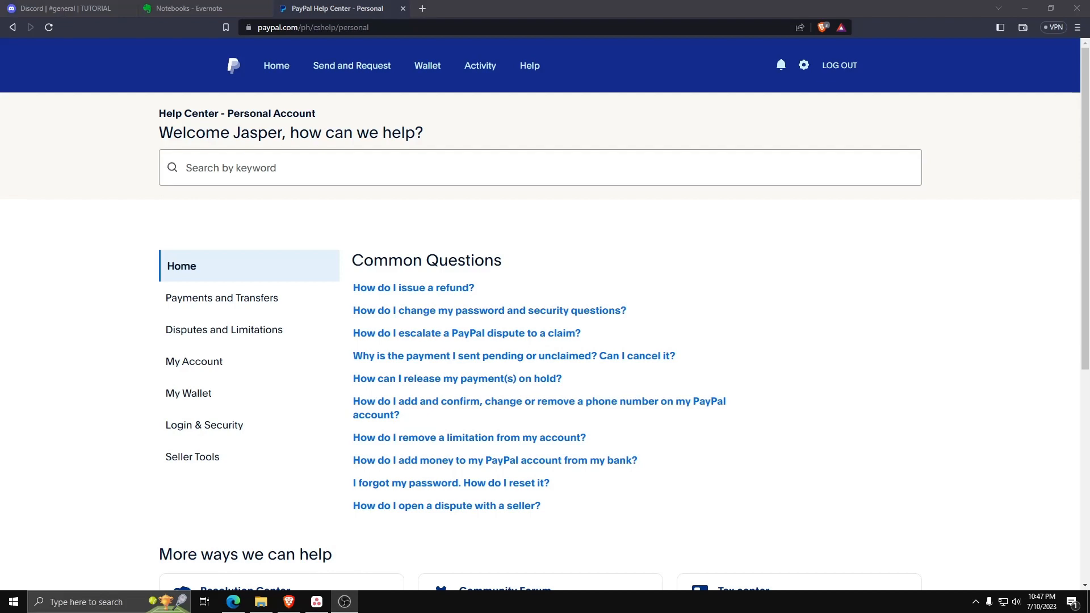
pyautogui.click(426, 66)
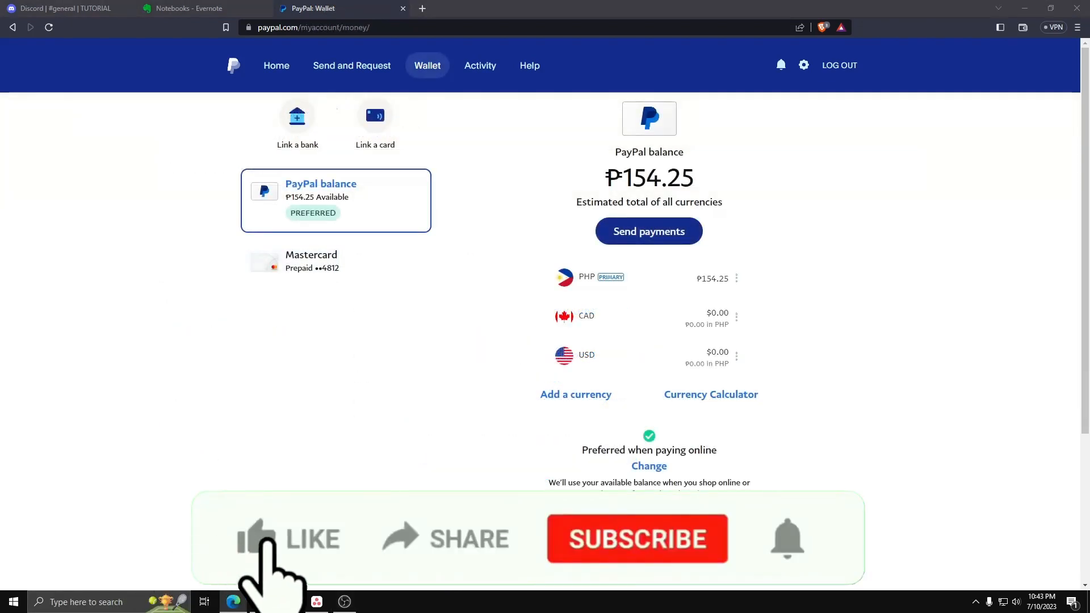
# Return to the Wallet showing the ₱154.25 balance and prepaid Mastercard.
pyautogui.click(260, 538)
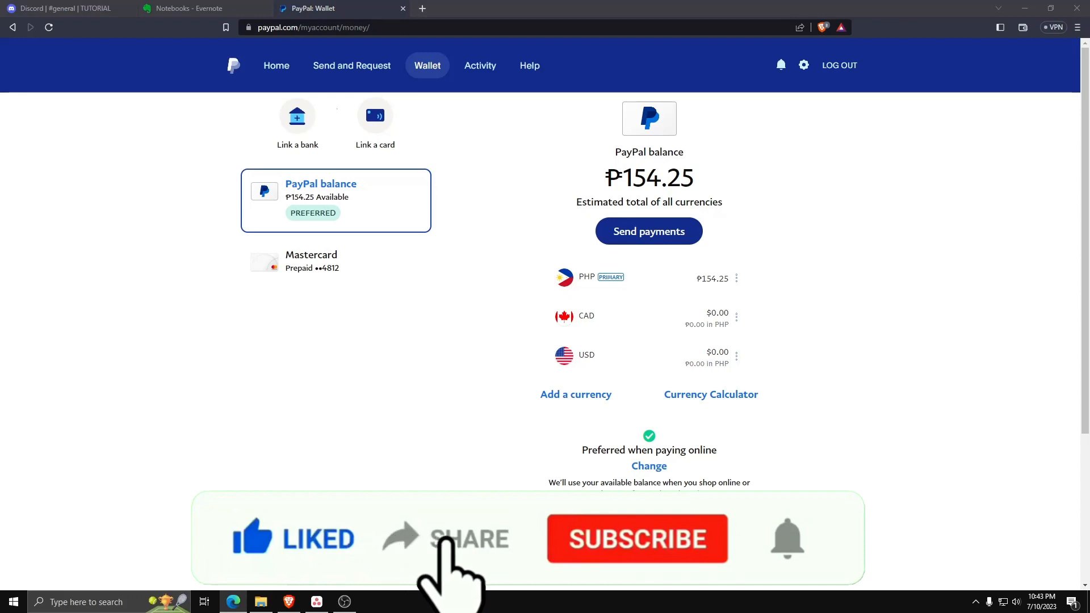
pyautogui.click(638, 539)
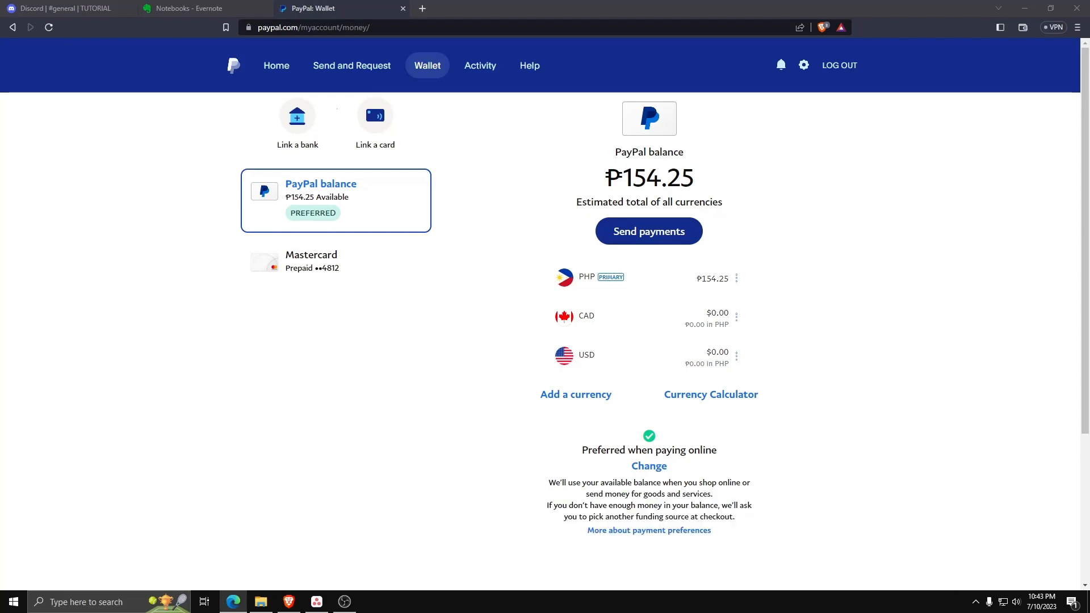
pyautogui.moveTo(402, 227)
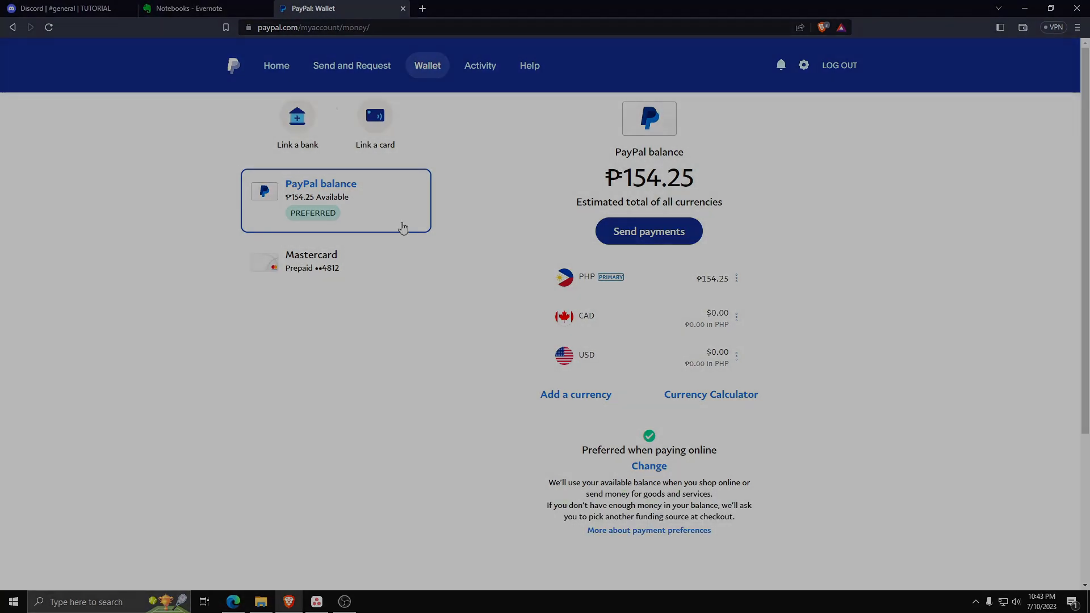